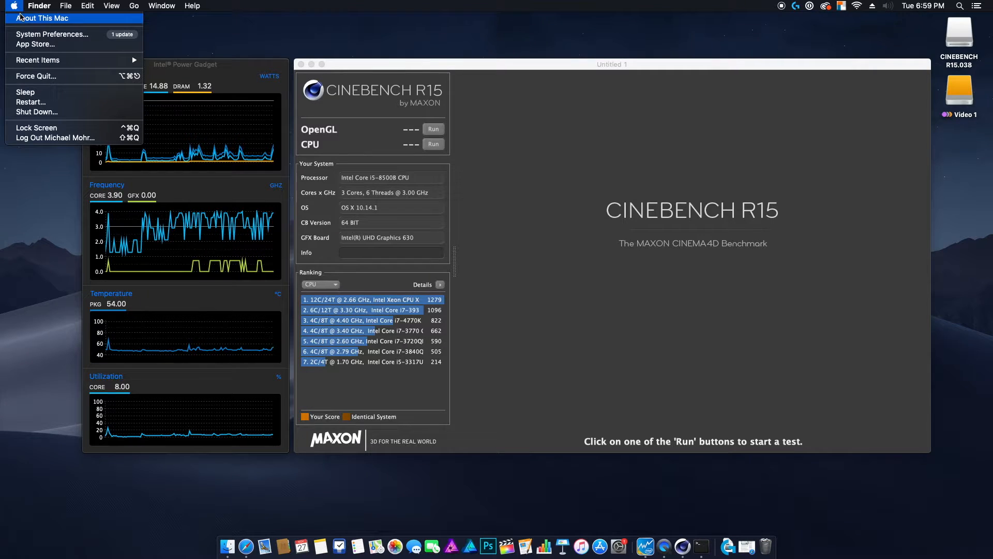
Open the system hardware overview and move its window aside.
left_click(43, 17)
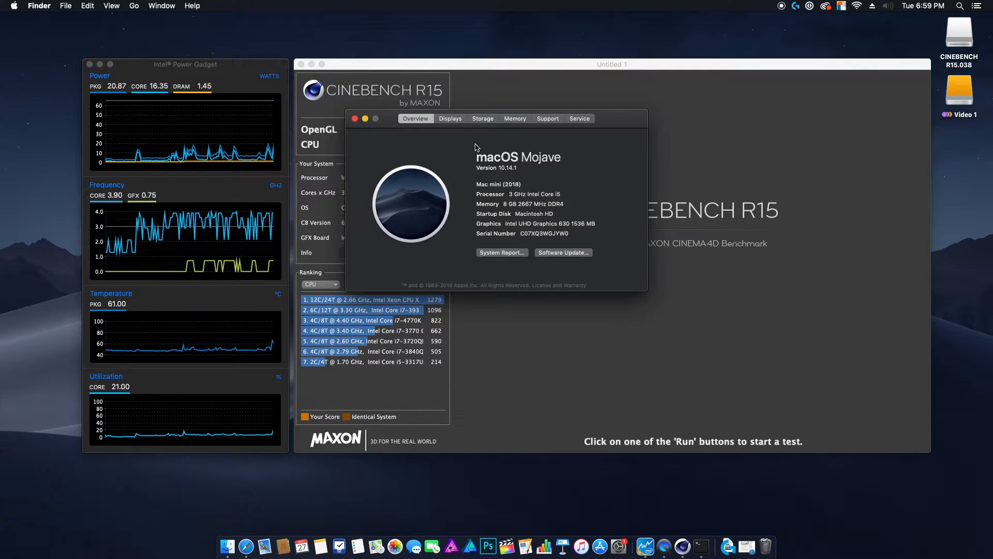
left_click_drag(494, 118, 510, 196)
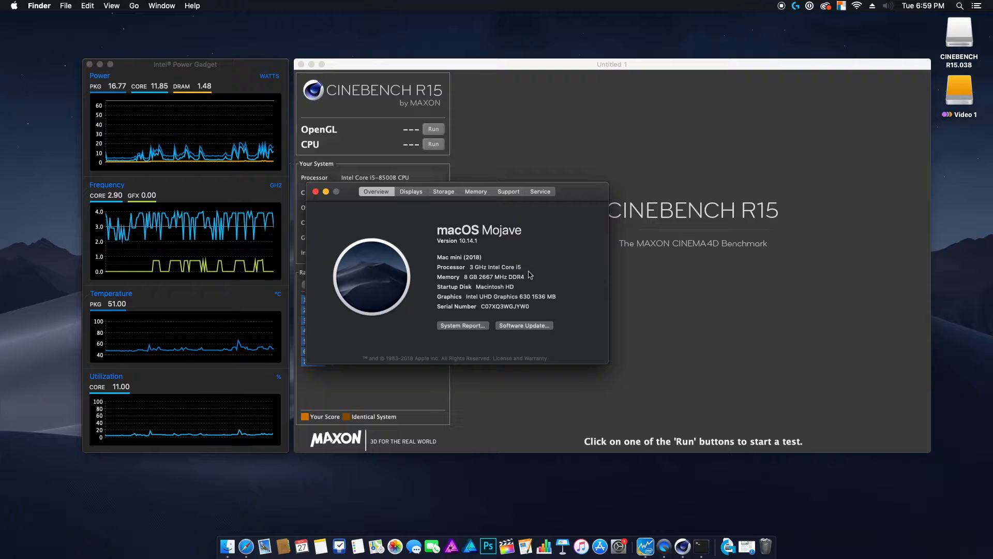
mouse_move(552, 370)
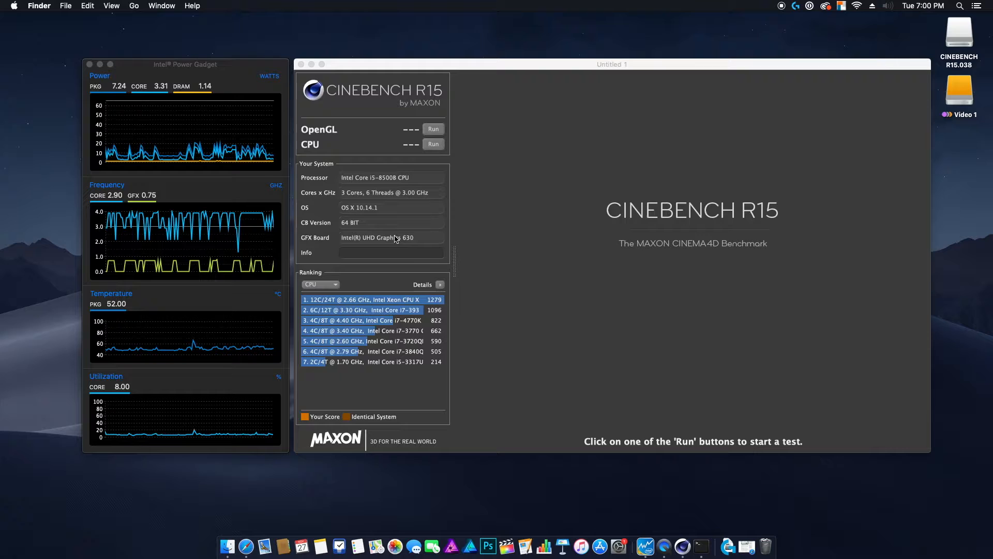
mouse_move(338, 183)
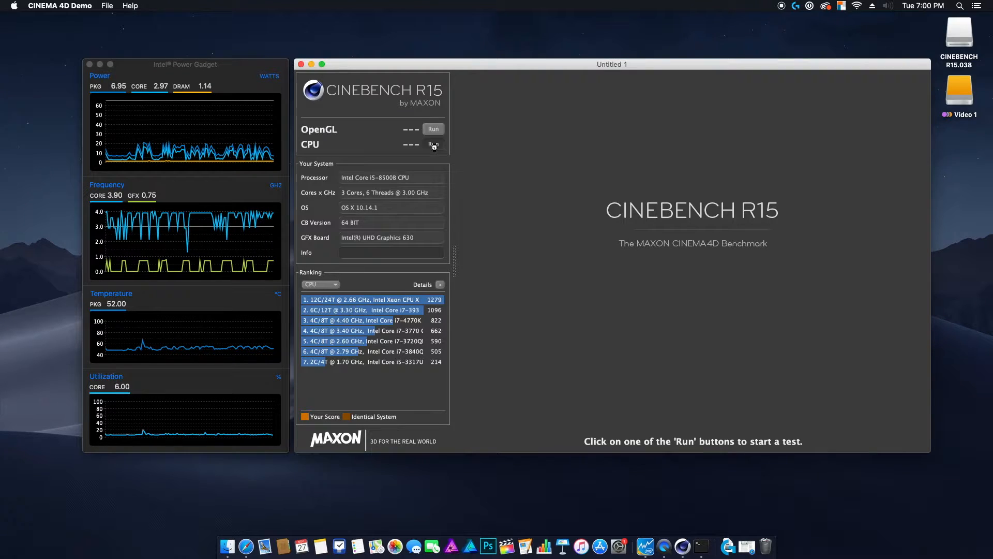
Run the CPU benchmark to an 836 cb score, then close Cinebench.
left_click(433, 145)
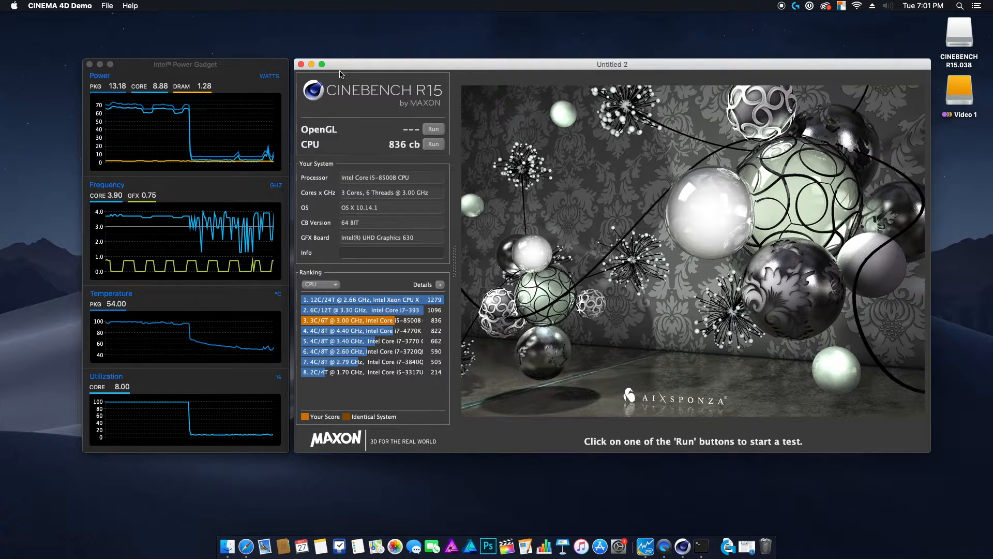
left_click(301, 64)
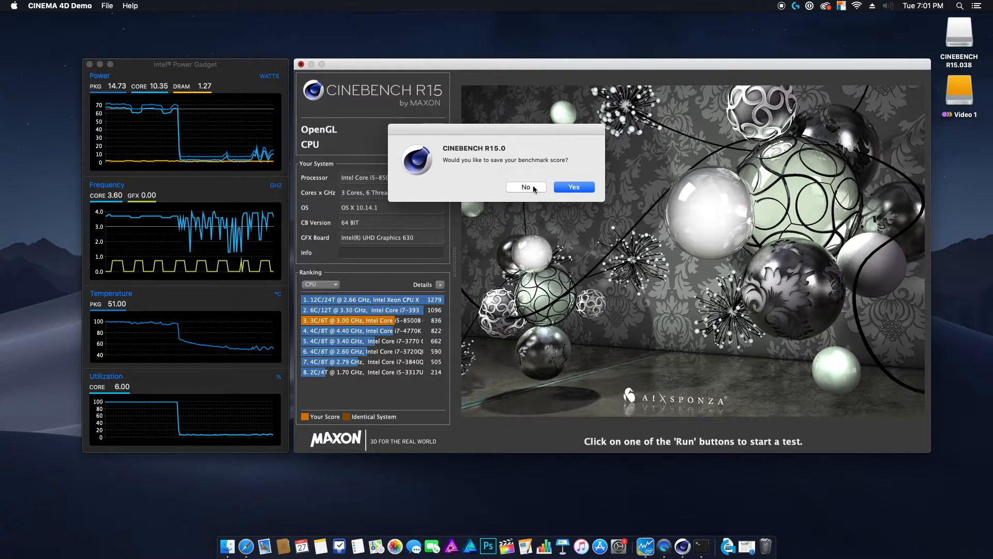
Dismiss the save-score prompt so Cinebench quits.
left_click(525, 186)
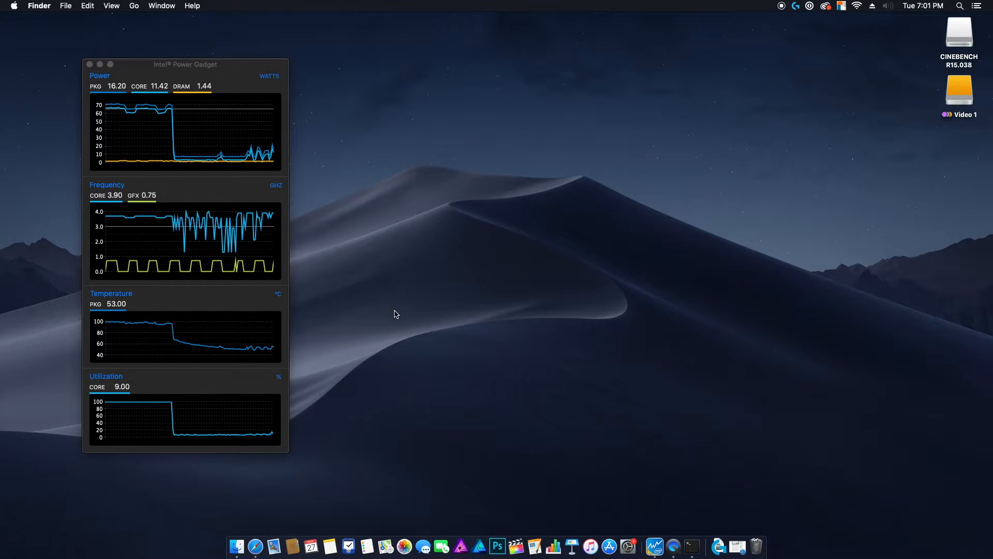
mouse_move(568, 488)
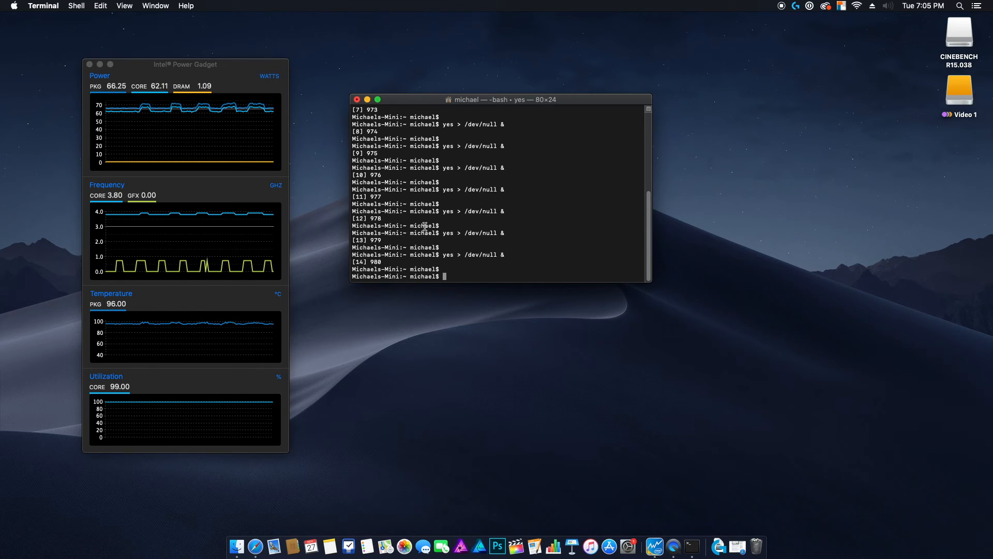
Kill all yes jobs with killall and close the Terminal window.
type("killas")
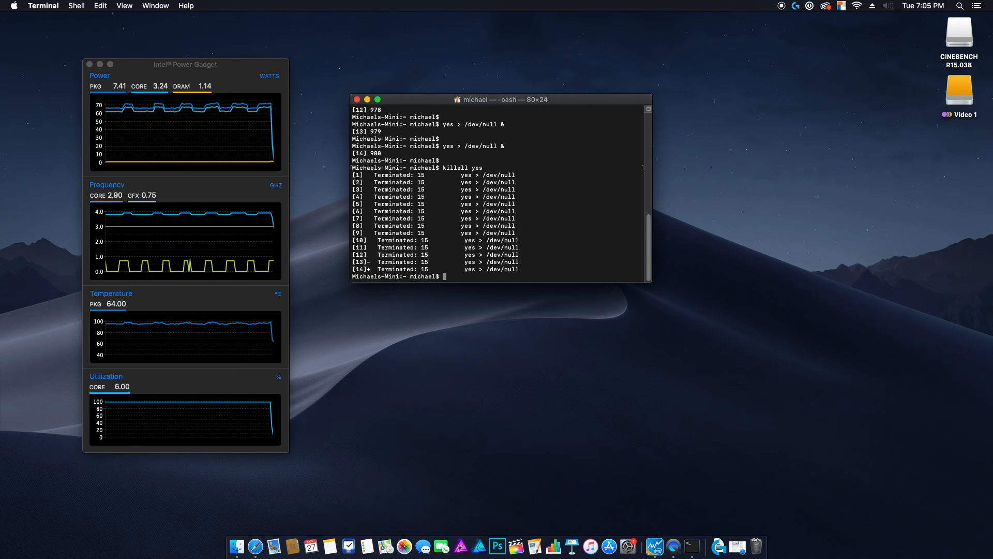
left_click(357, 100)
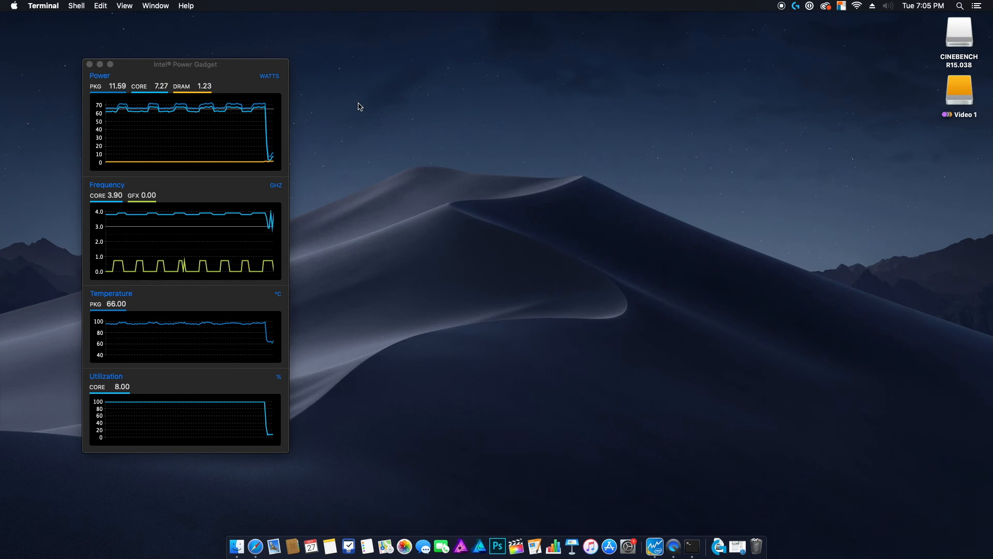
mouse_move(568, 213)
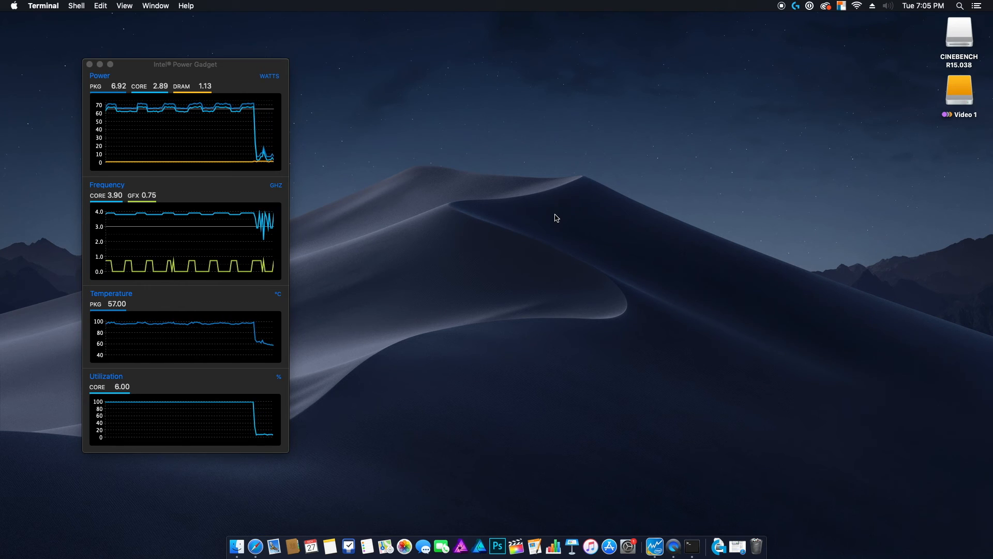
mouse_move(516, 200)
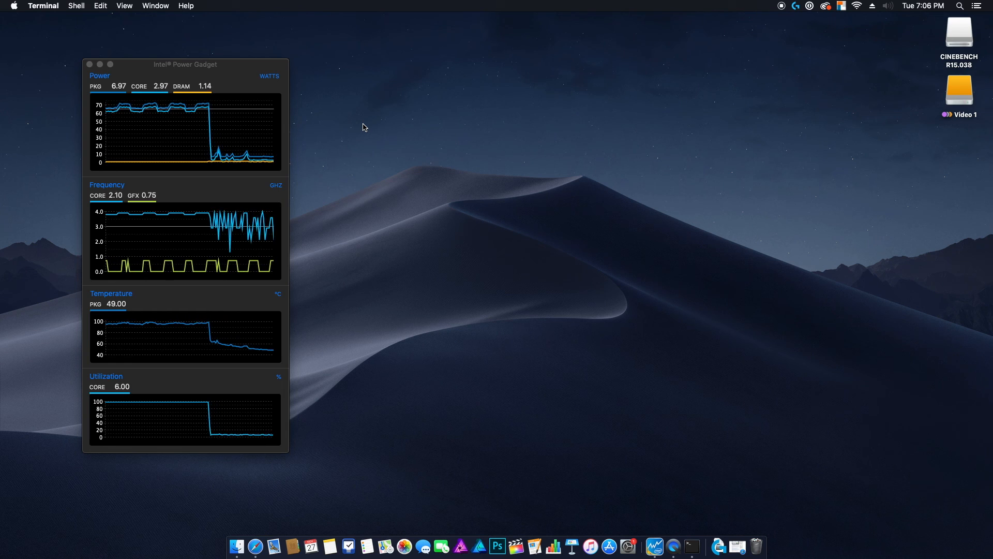
mouse_move(374, 141)
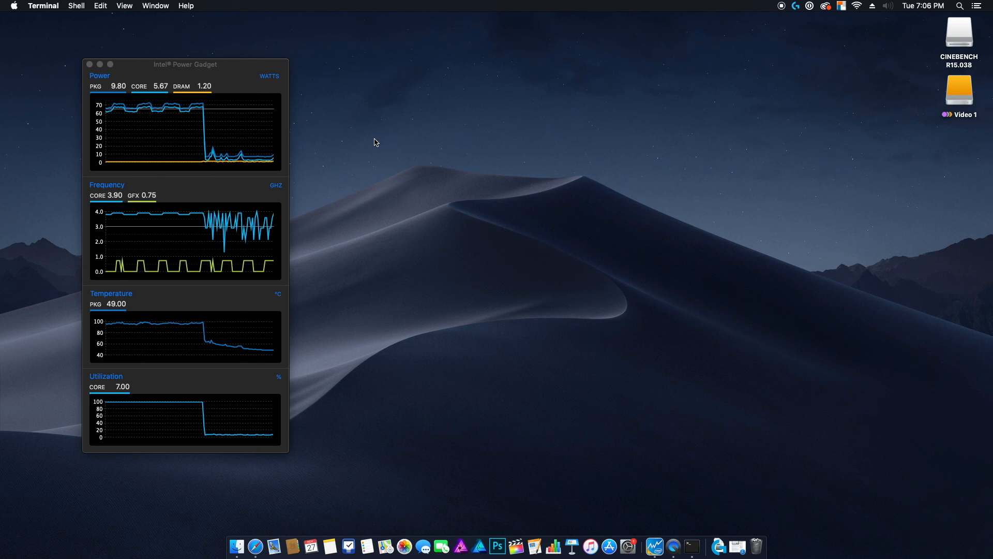